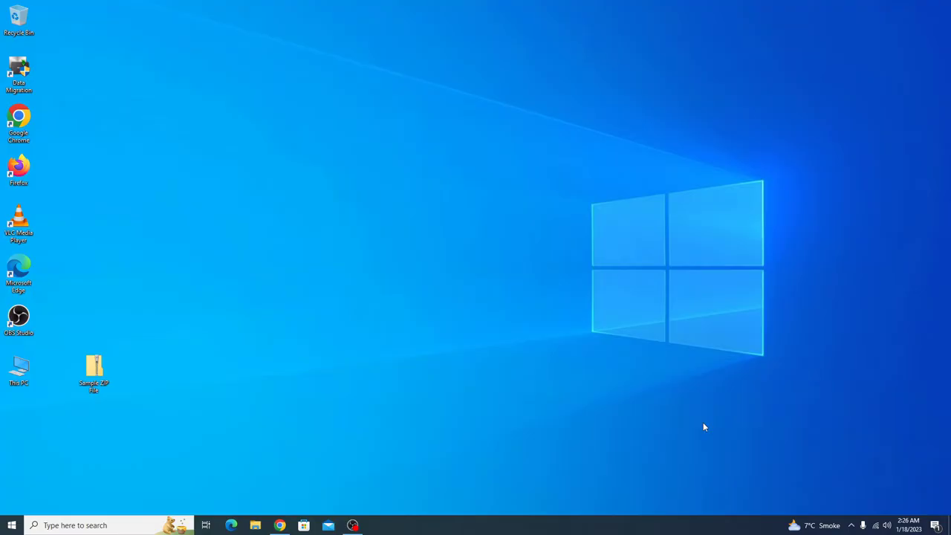
pyautogui.moveTo(276, 373)
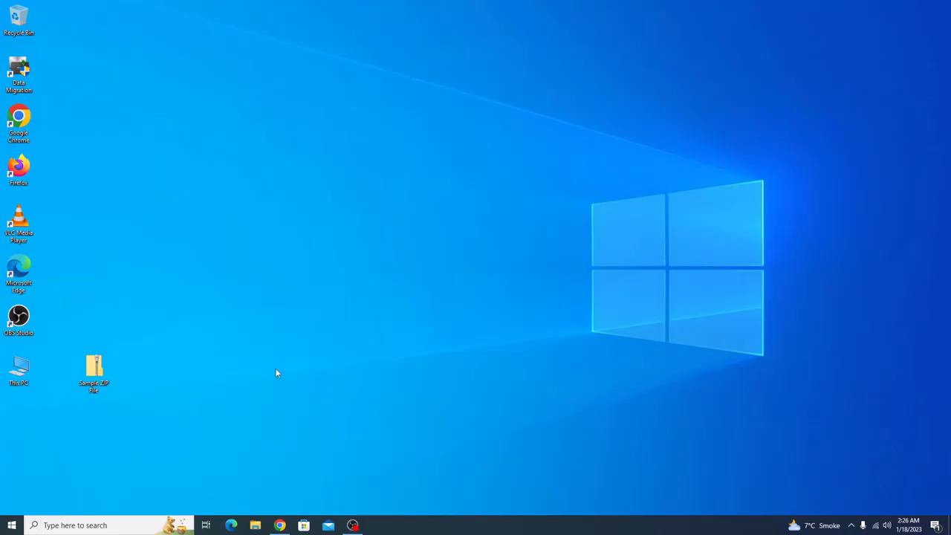
# - Check the Sample ZIP File's properties on the desktop and dismiss them
pyautogui.click(94, 368)
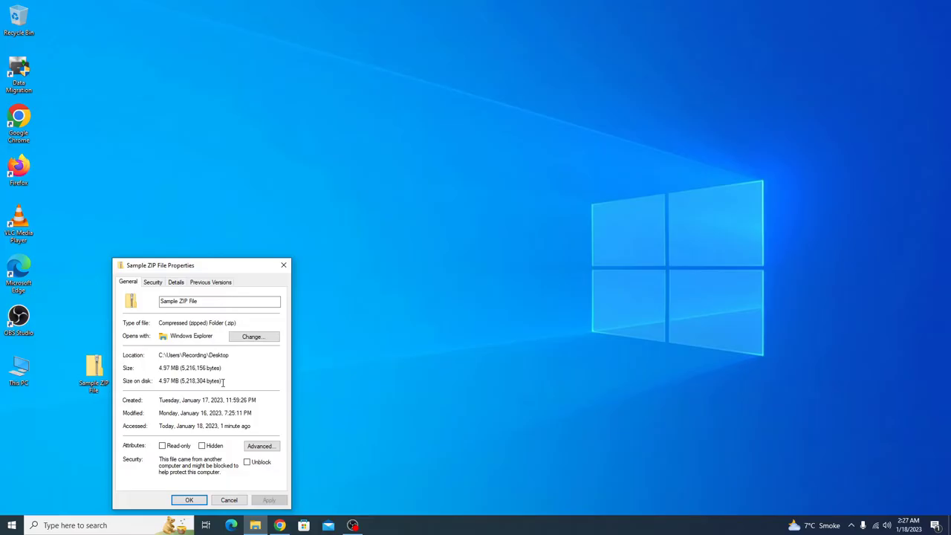
pyautogui.click(188, 500)
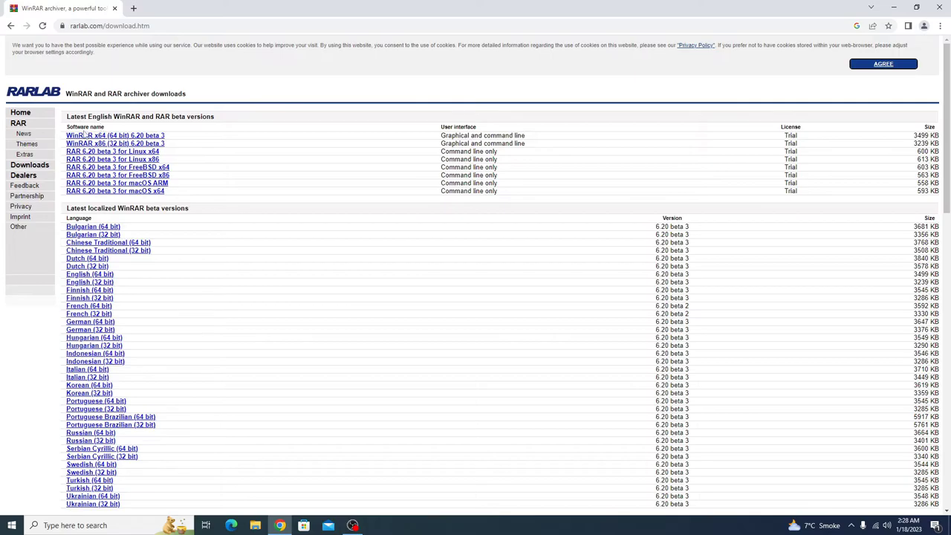
pyautogui.moveTo(103, 139)
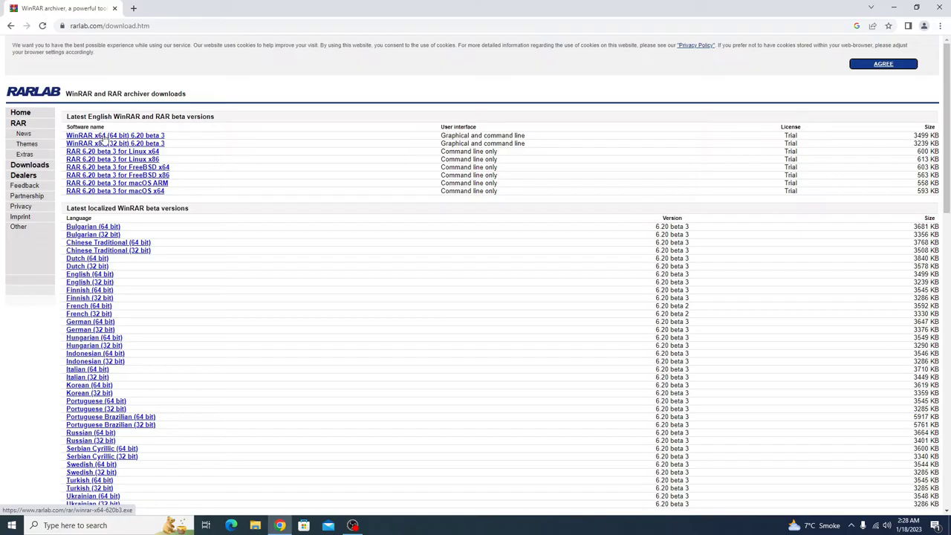
# - Download the WinRAR x64 6.20 beta 3 installer from rarlab.com and launch it
pyautogui.click(116, 135)
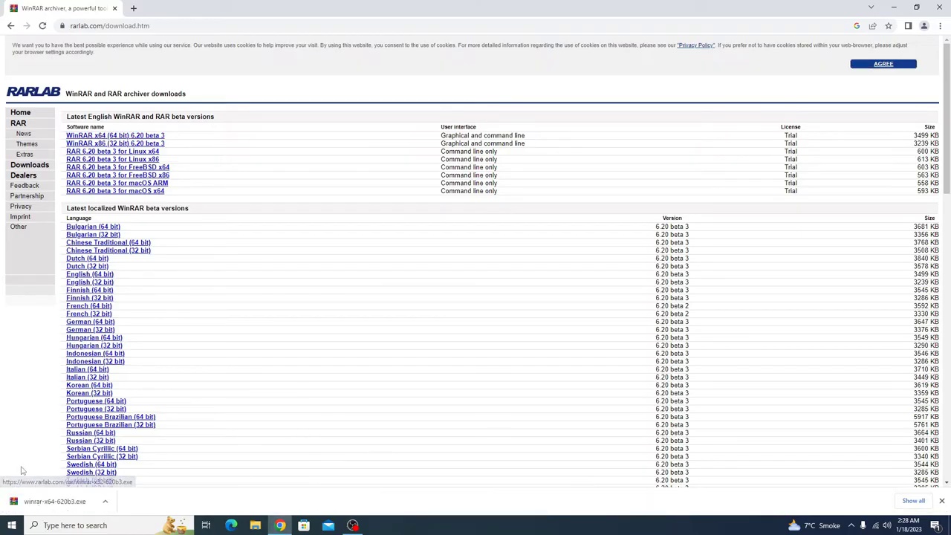
pyautogui.click(53, 500)
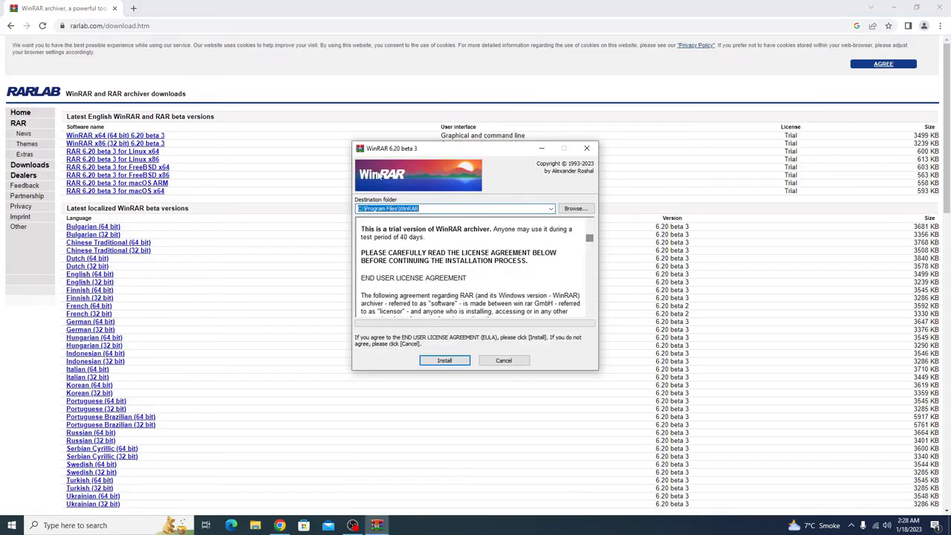
# - Install WinRAR to C:\Program Files\WinRAR with default associations, finish setup and close Chrome
pyautogui.click(443, 361)
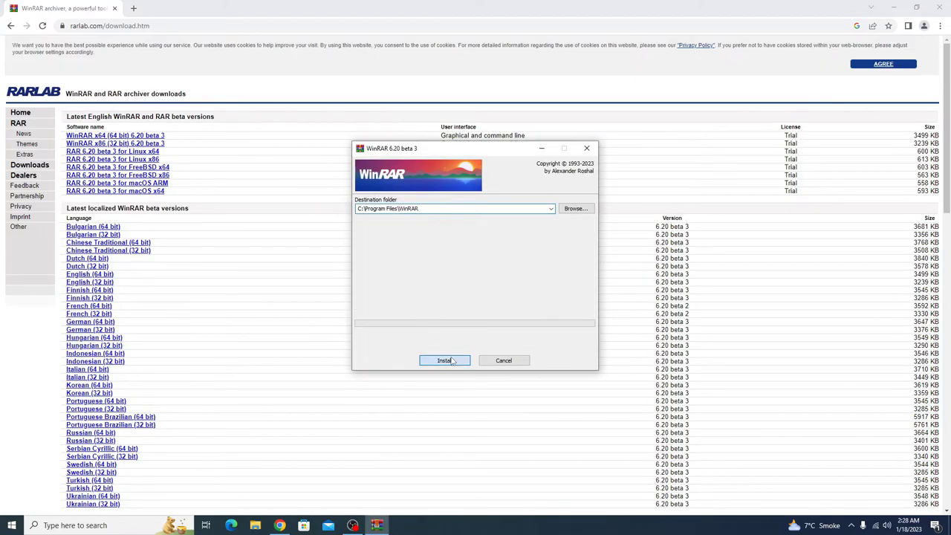
pyautogui.click(444, 361)
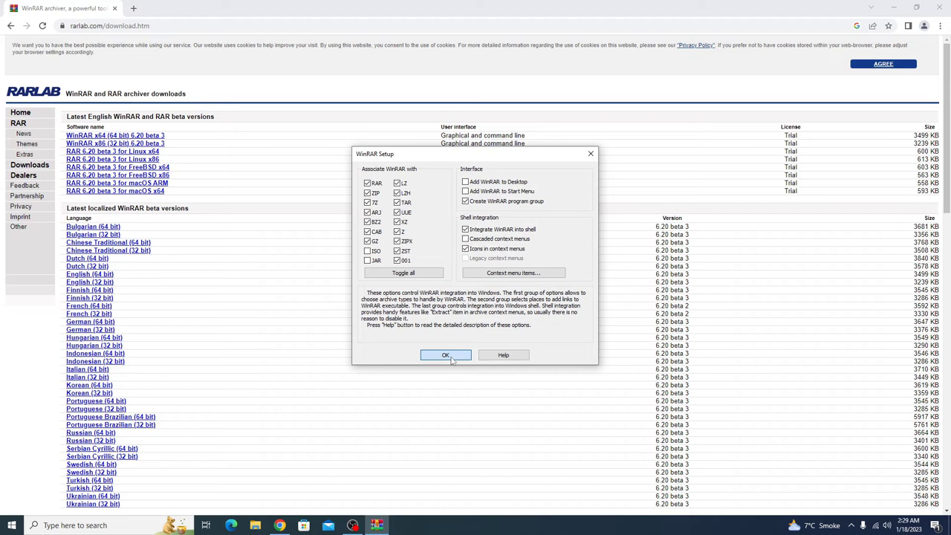
pyautogui.click(446, 354)
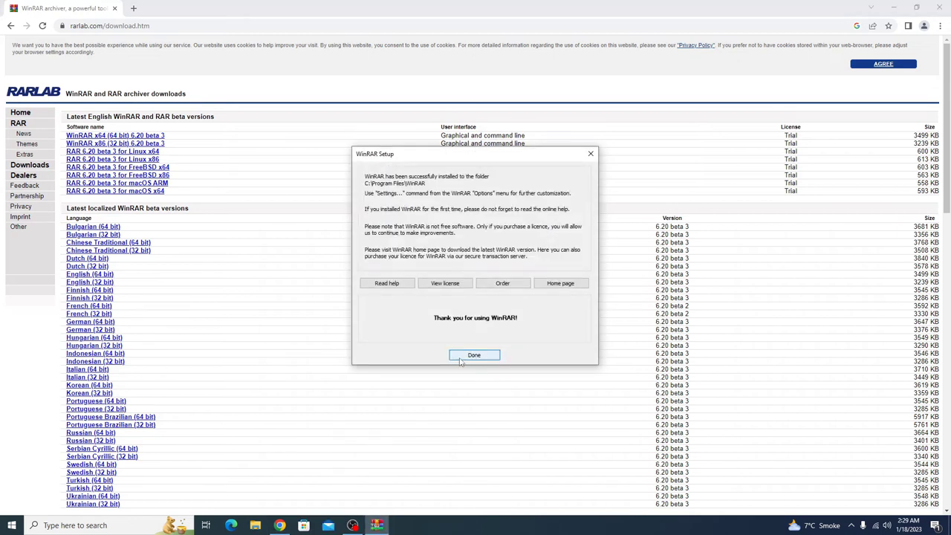
pyautogui.click(474, 353)
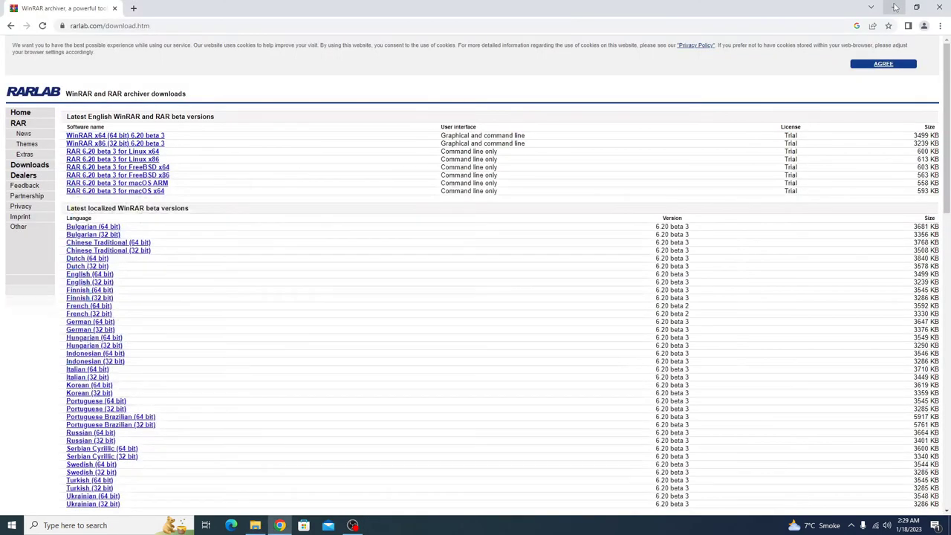
pyautogui.click(895, 7)
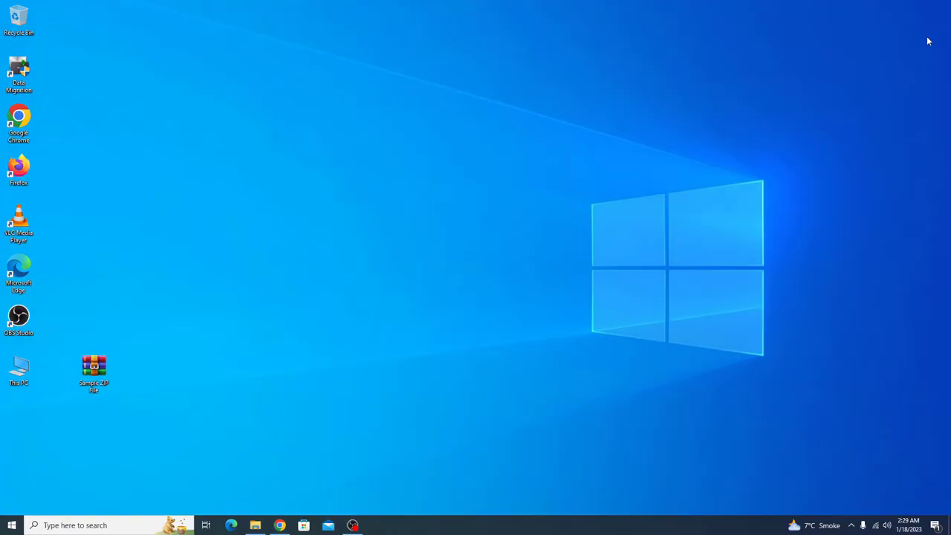
# - Open Sample ZIP File.zip from the desktop in WinRAR, listing its MP4 video
pyautogui.click(94, 371)
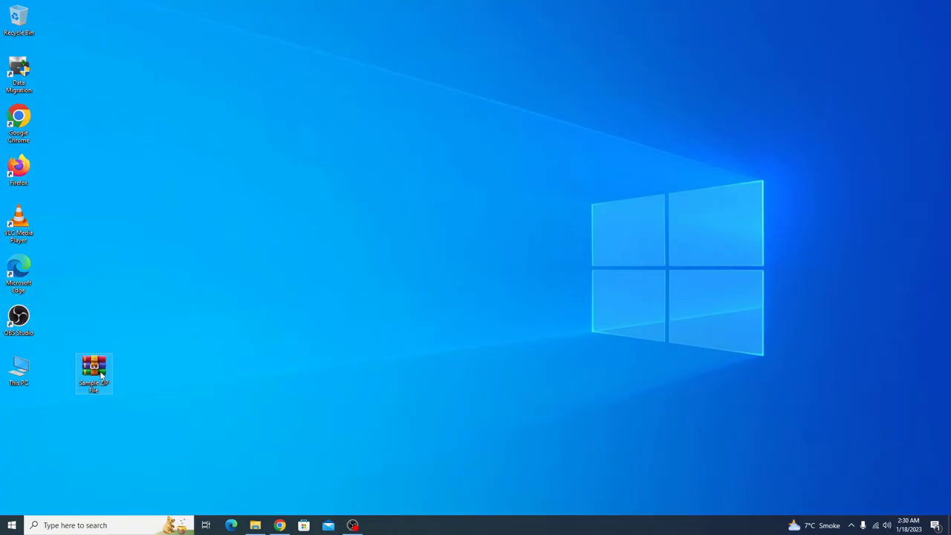
pyautogui.doubleClick(94, 372)
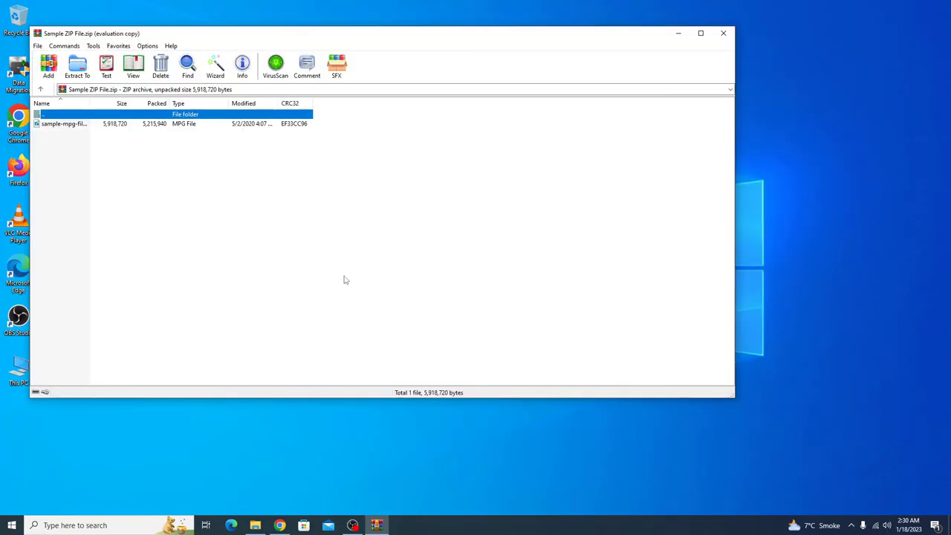
# - Extract the archive to a new desktop folder named Sample ZIP File11
pyautogui.click(78, 67)
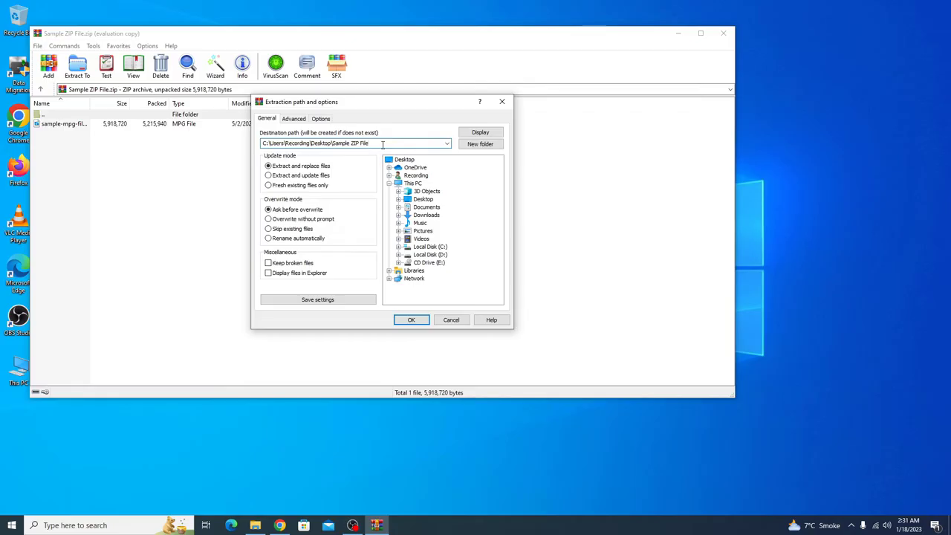
pyautogui.write('11')
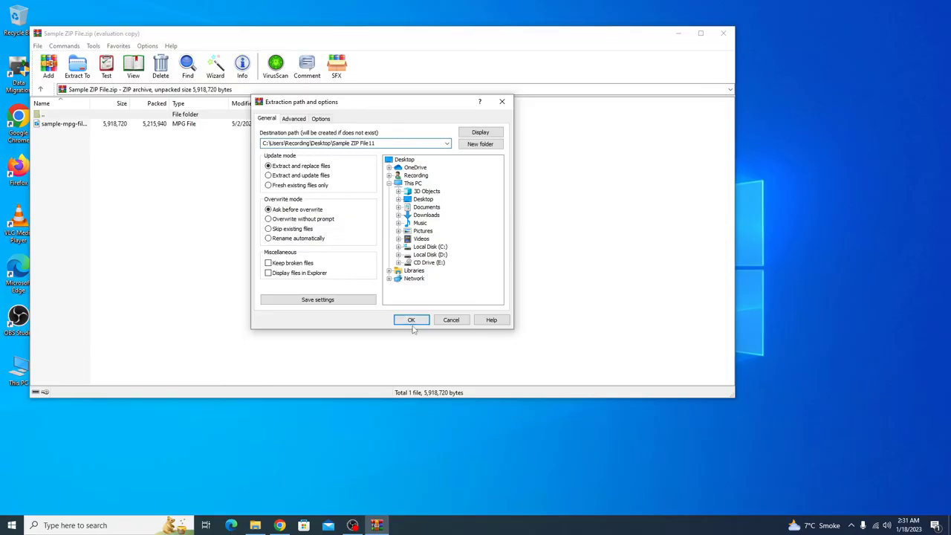
pyautogui.click(410, 320)
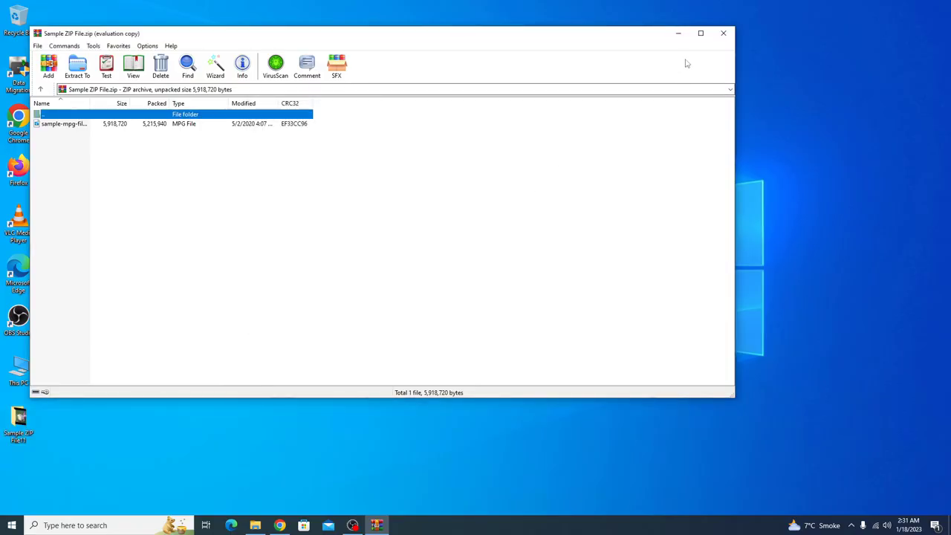
# - Close the WinRAR archive window, returning to the desktop
pyautogui.click(722, 32)
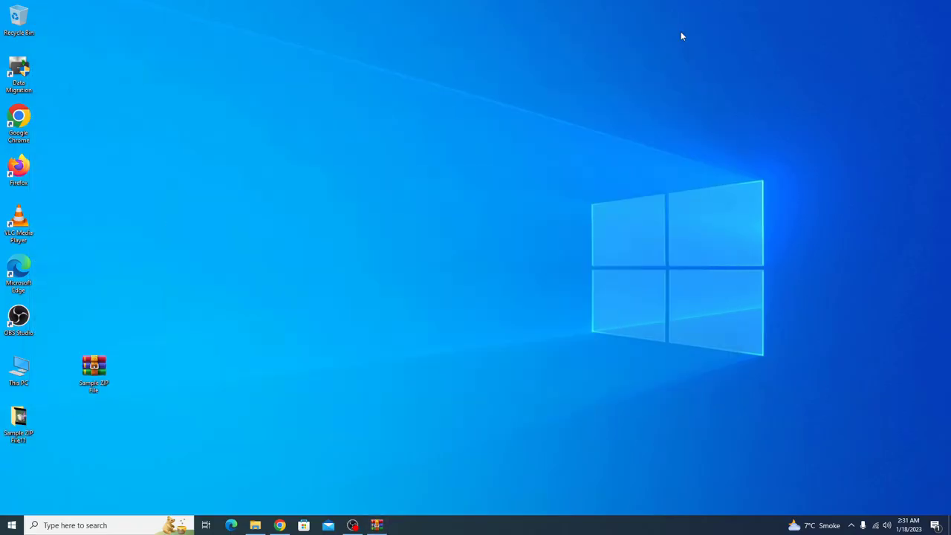
pyautogui.moveTo(487, 235)
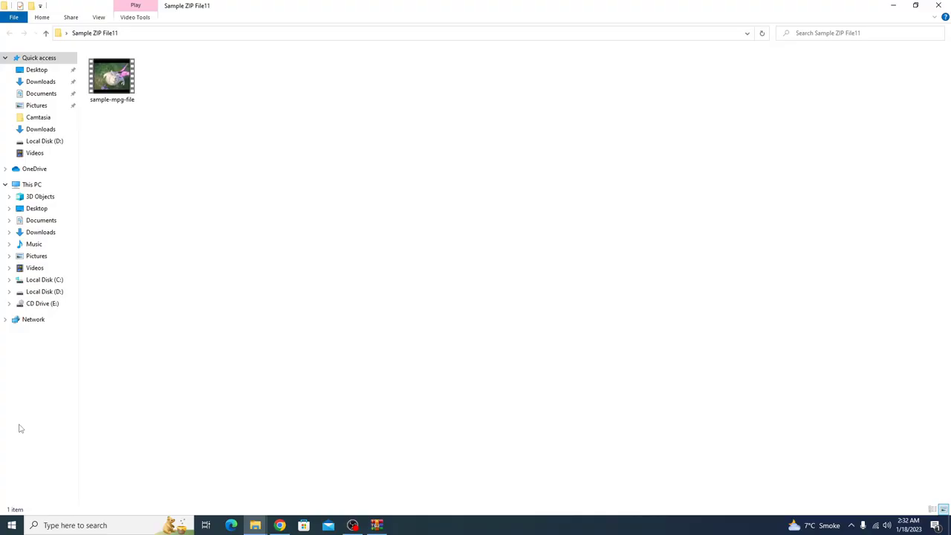
pyautogui.moveTo(63, 425)
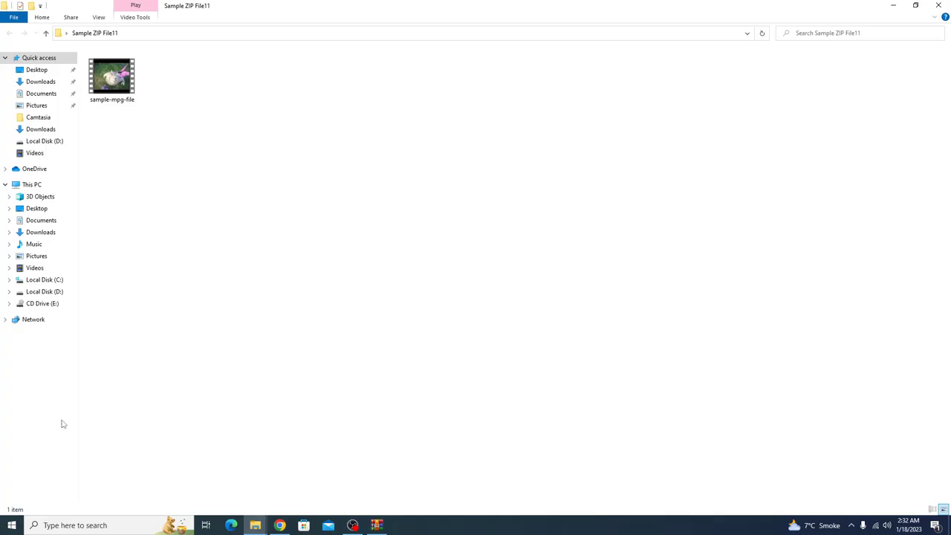